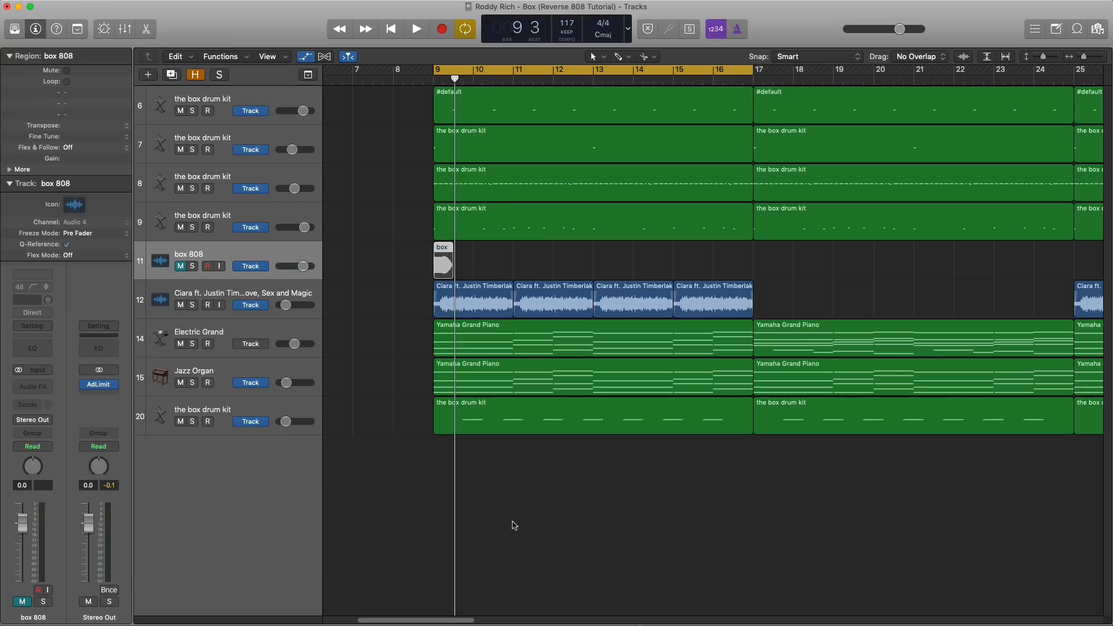
mouse_move(415, 188)
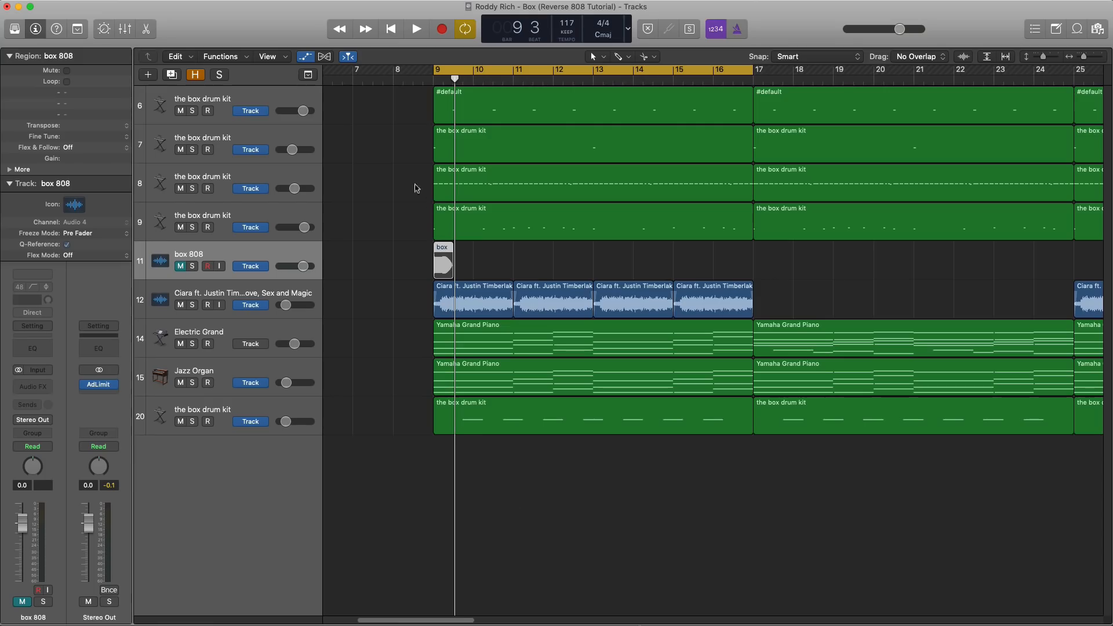
- Audition from bar 9, solo the box 808 track, and reverse its 808 audio
click(416, 28)
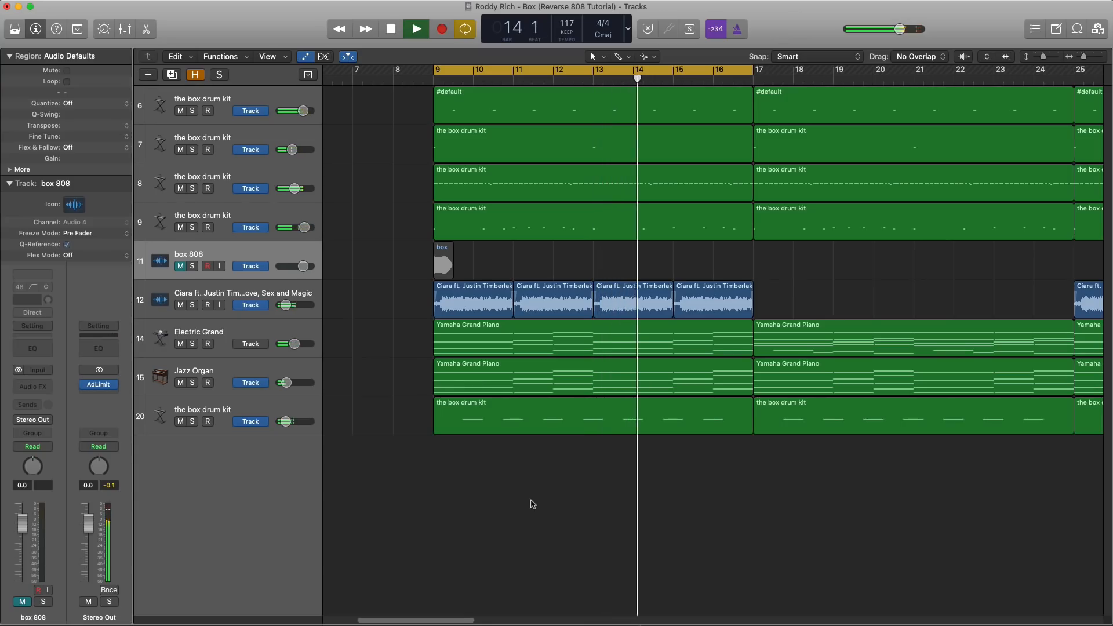
click(415, 29)
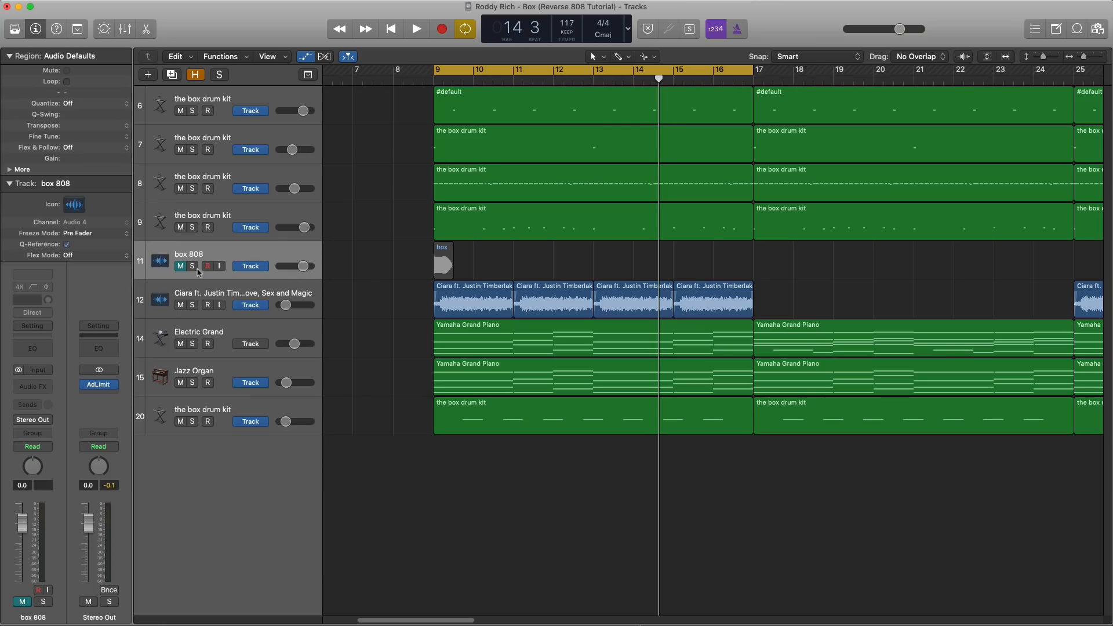
click(192, 265)
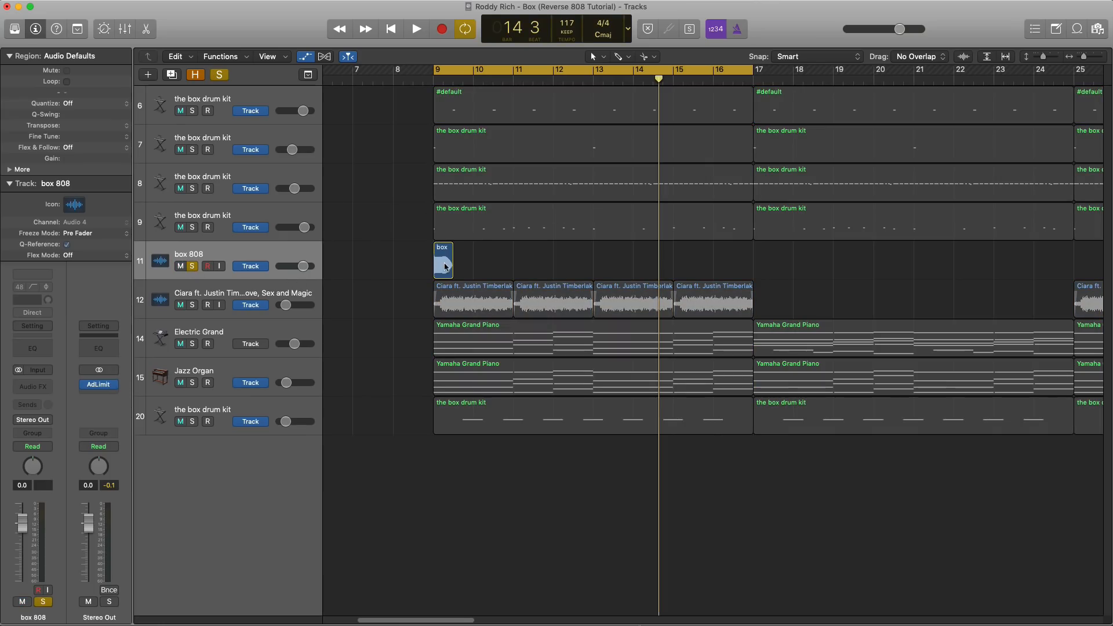
click(415, 29)
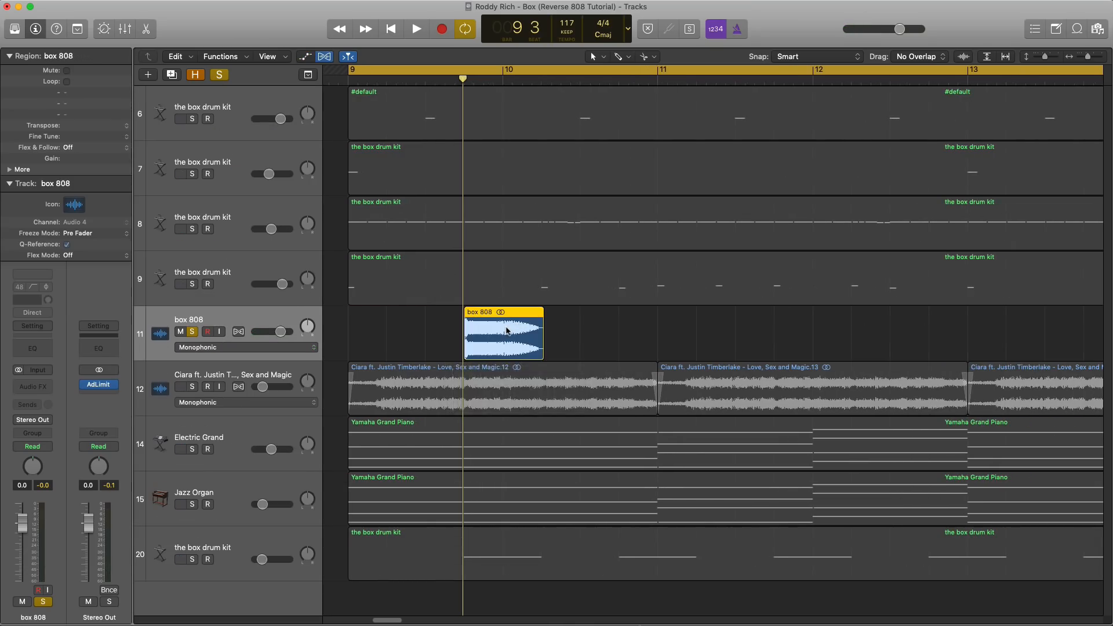
double_click(503, 334)
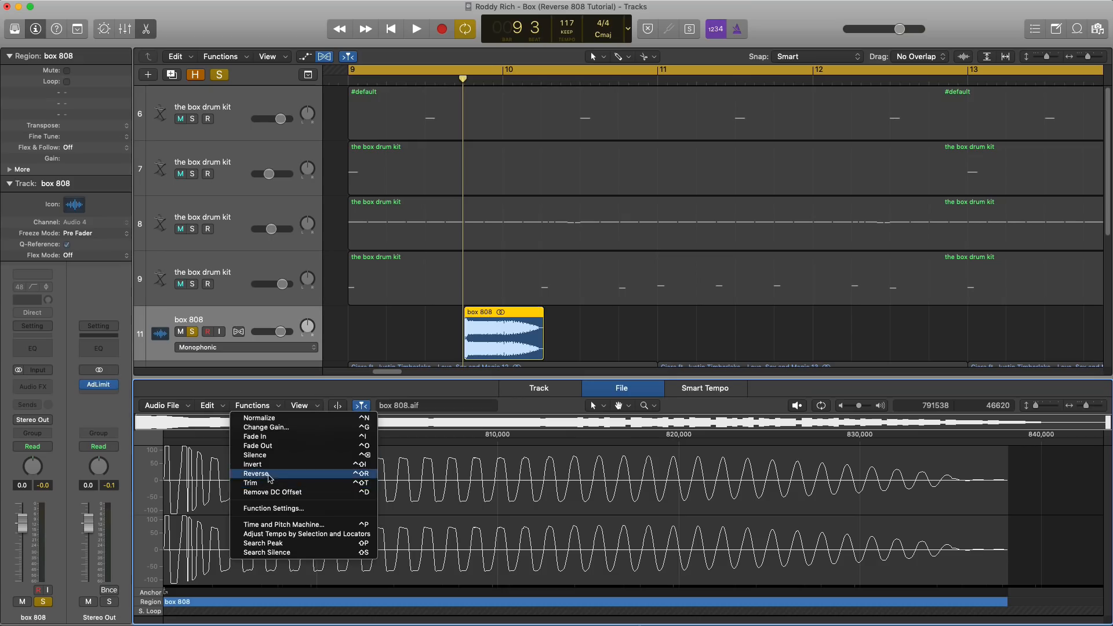
click(257, 473)
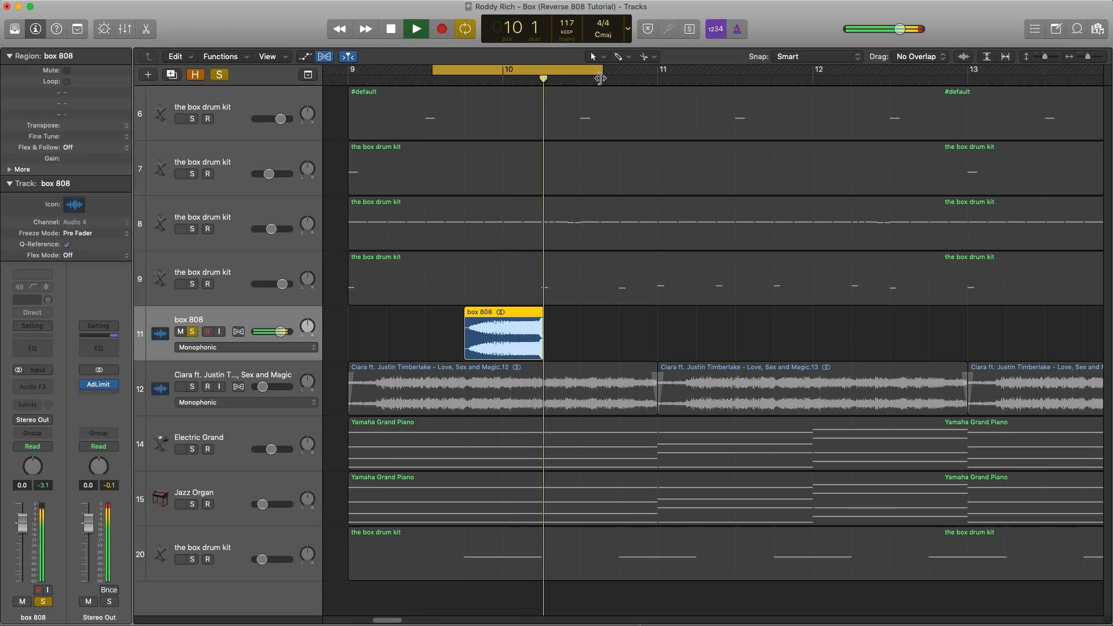
- Trim the reversed 808 region into box 808.5, starting at bar 10
click(389, 29)
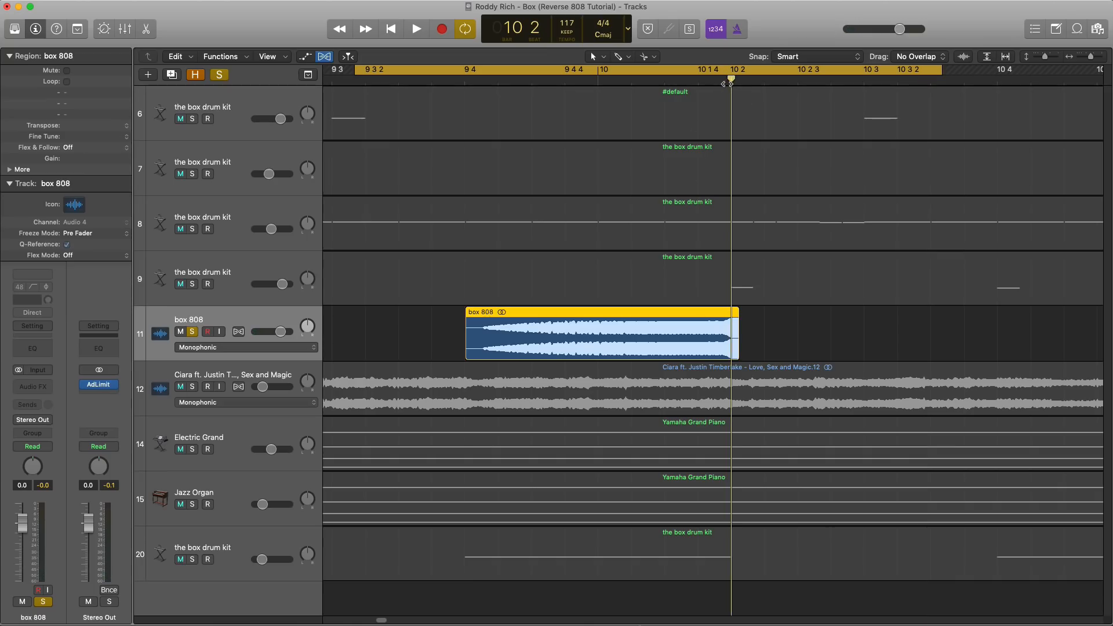
mouse_move(728, 82)
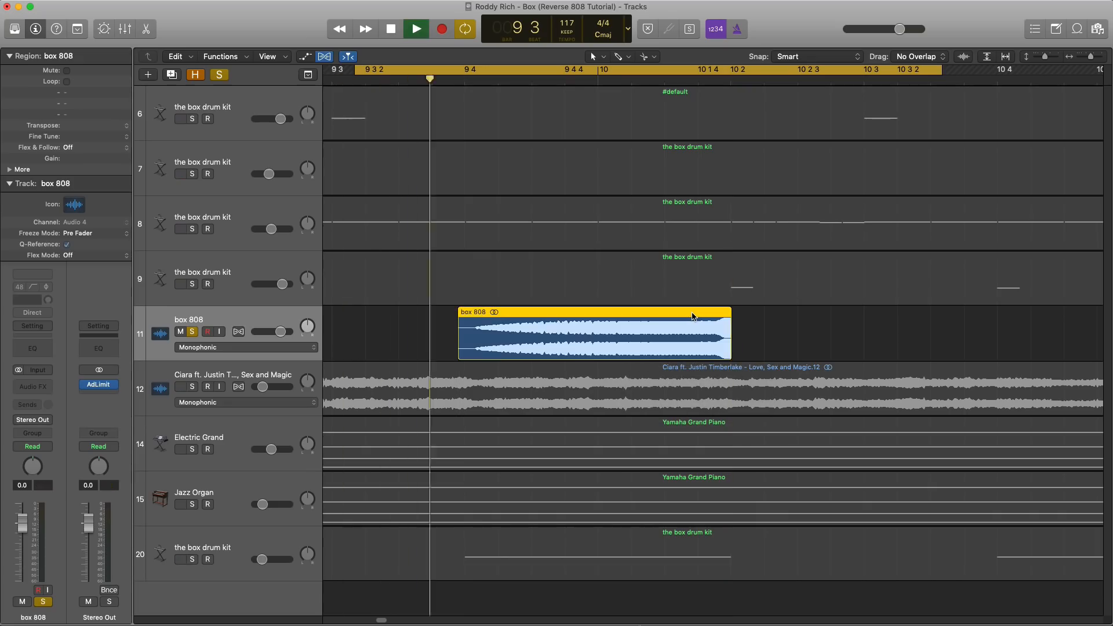
click(415, 28)
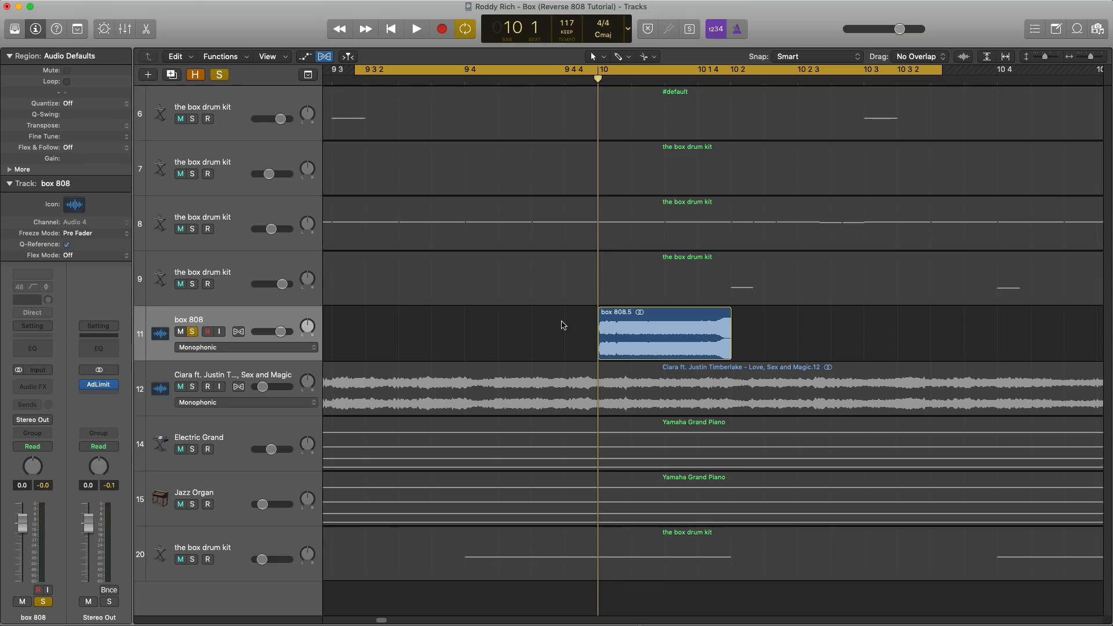
- Draw a fade-in across the box 808.5 region with the Fade Tool and audition it
click(622, 56)
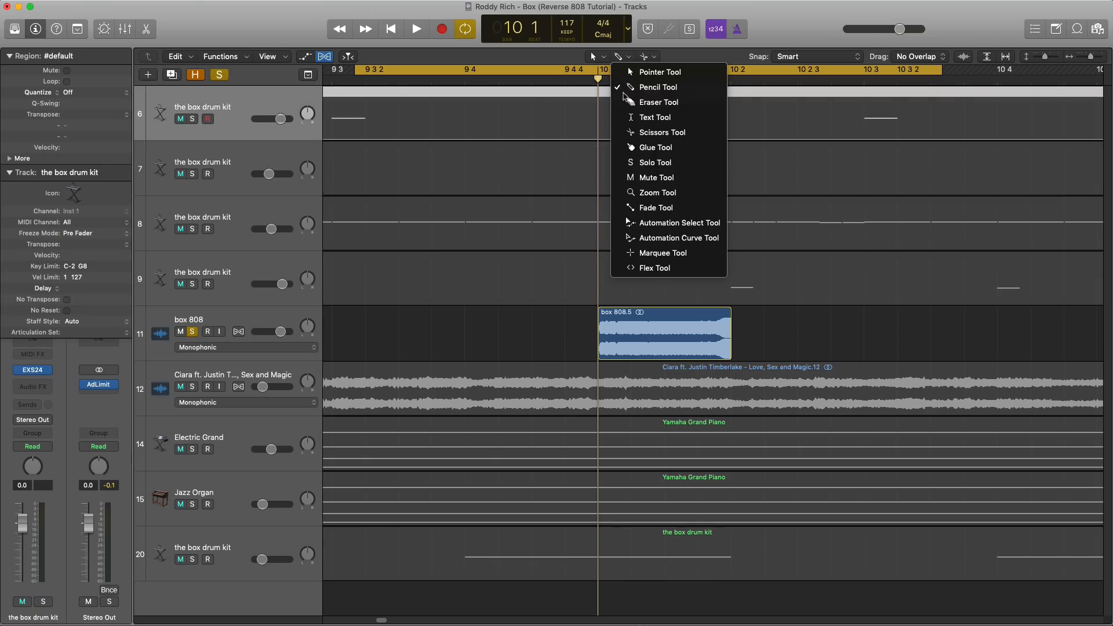
click(659, 72)
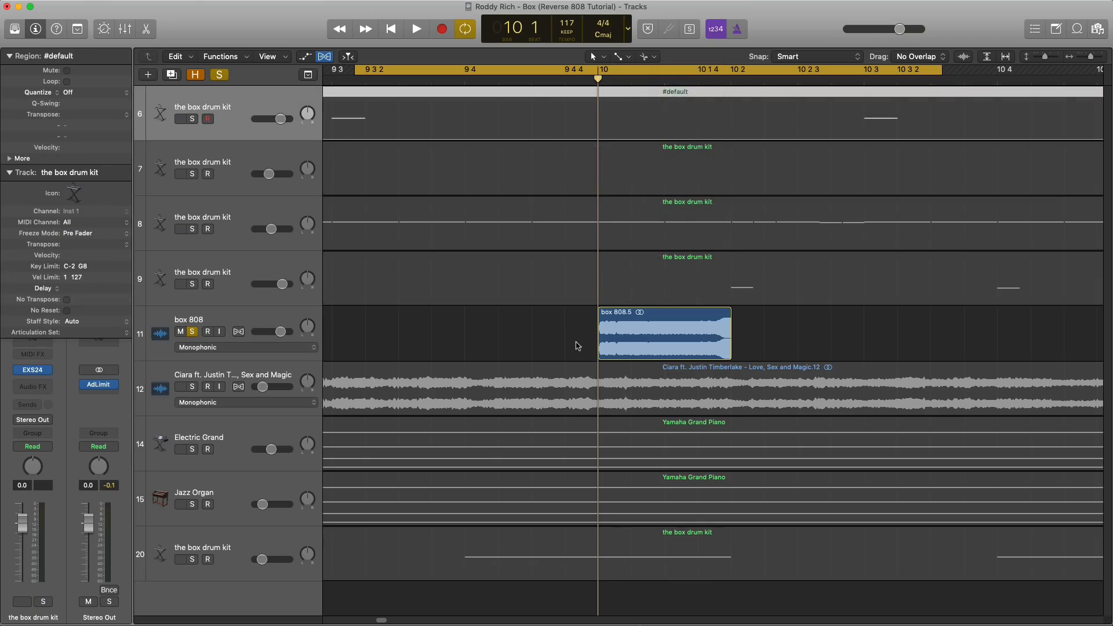
click(664, 334)
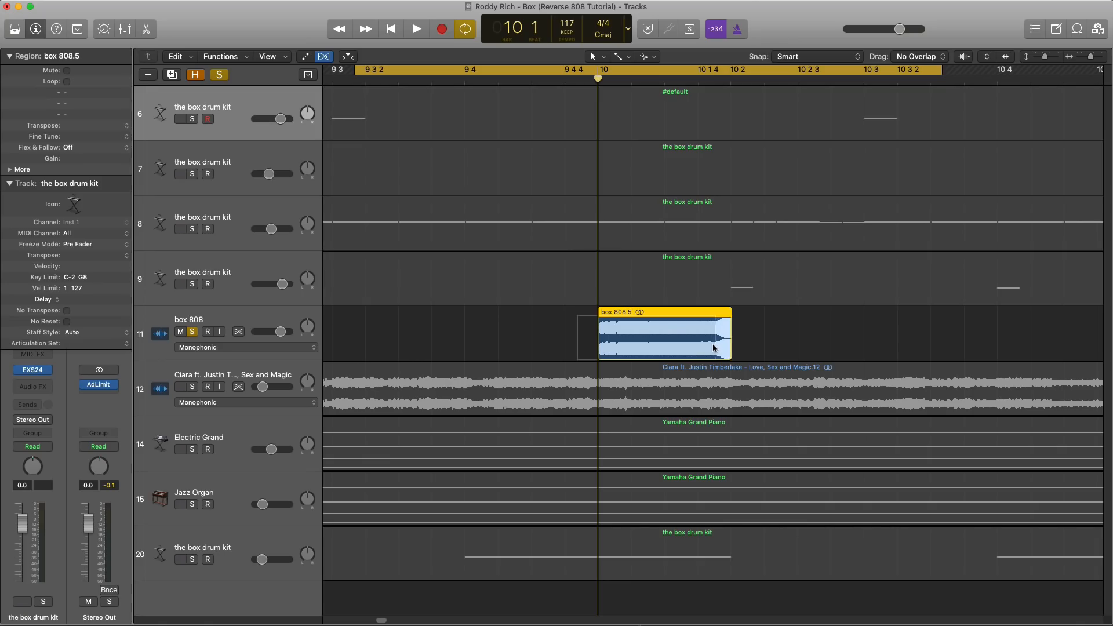
click(416, 29)
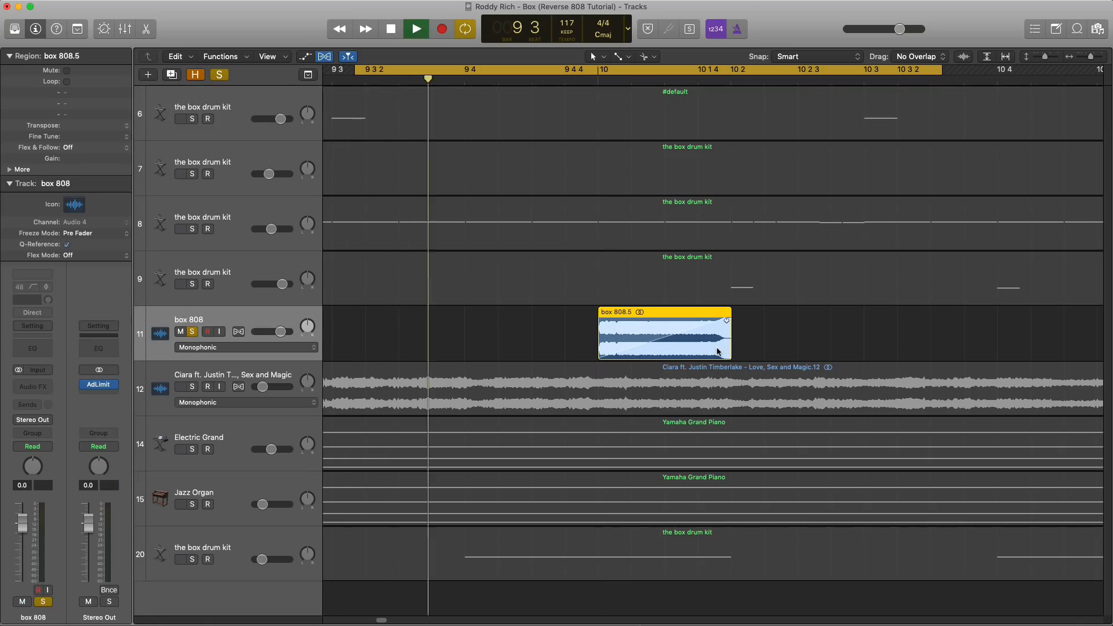
click(415, 28)
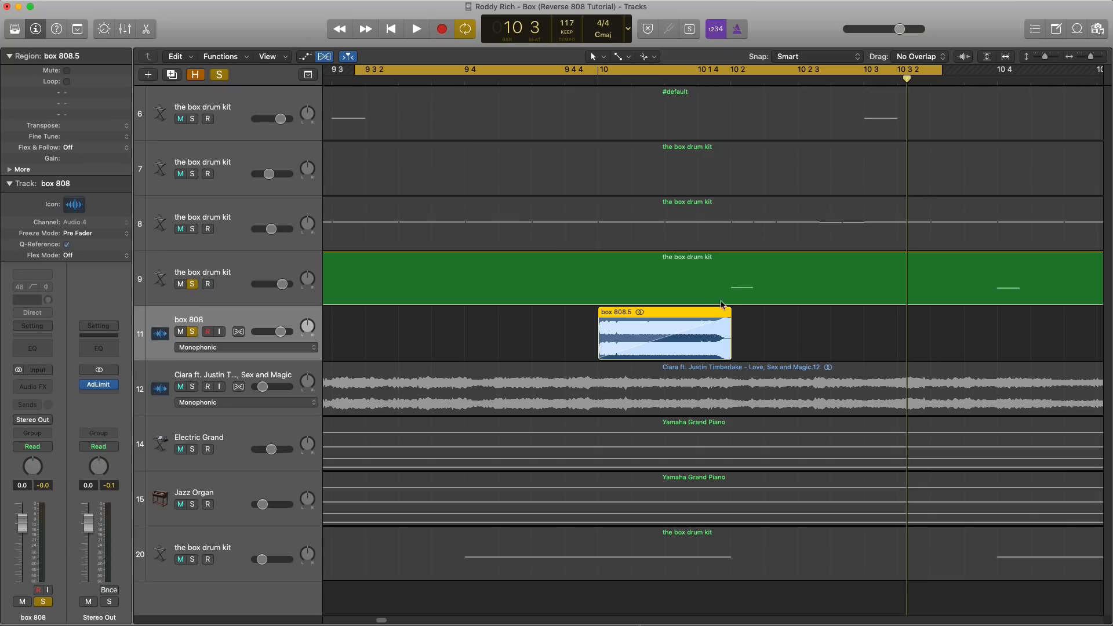
- Play the faded 808 alongside soloed drum kit track 9
click(415, 28)
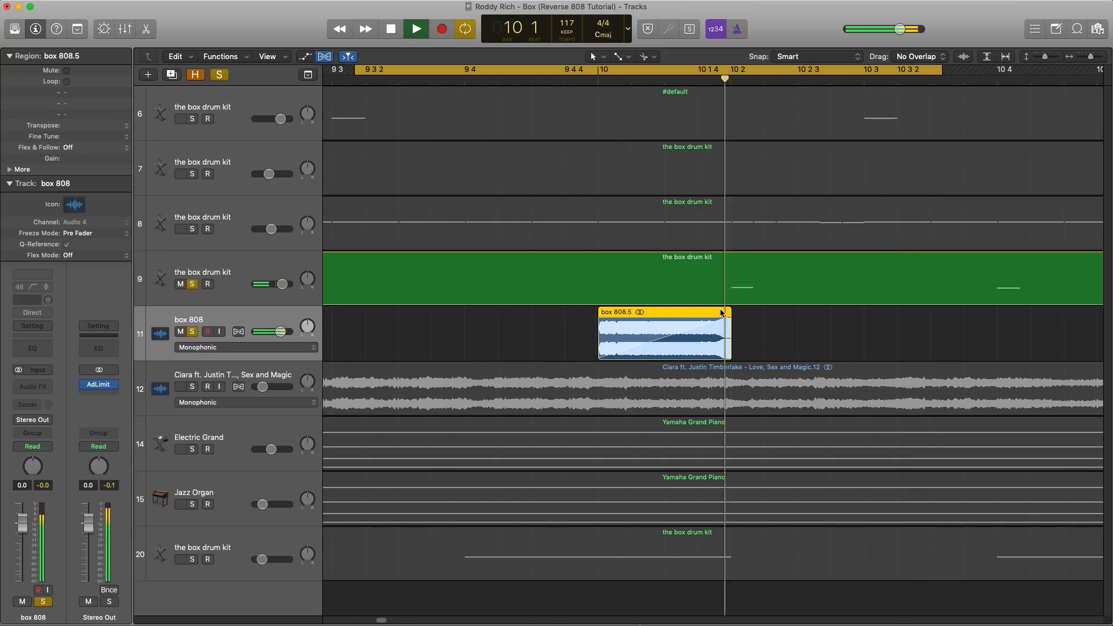
click(389, 29)
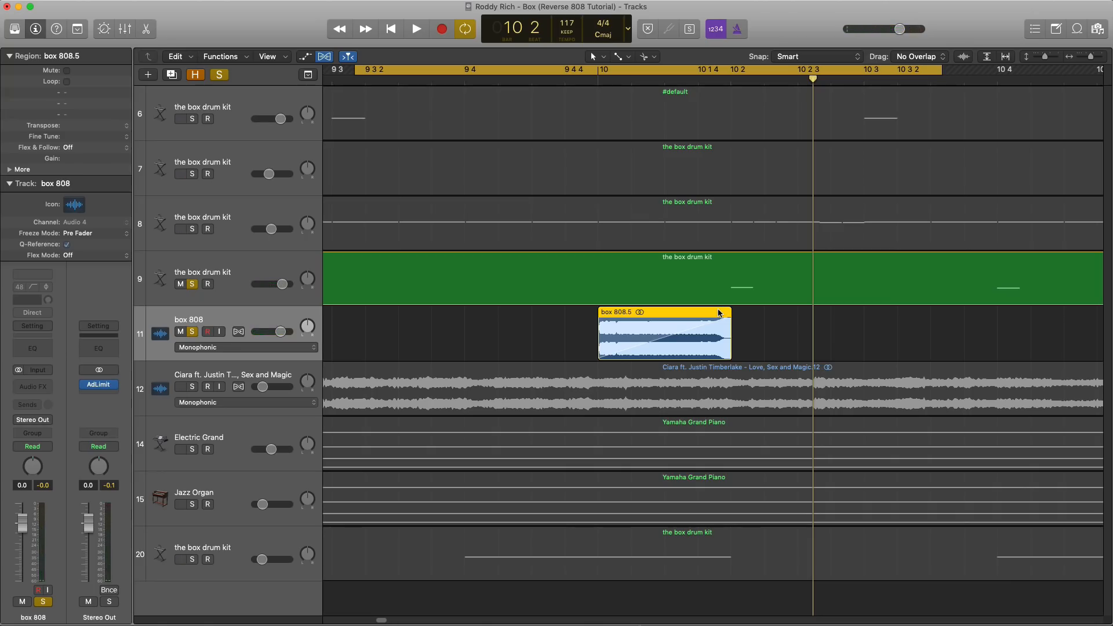
click(126, 29)
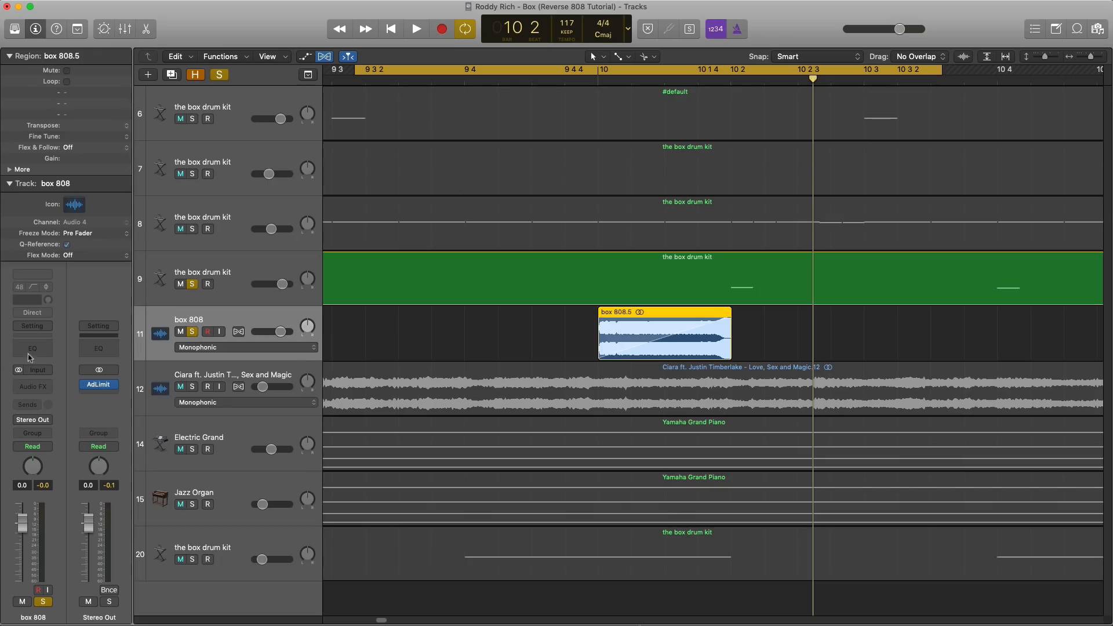
- Insert a Channel EQ on the box 808 track and drag in a high cut
click(32, 348)
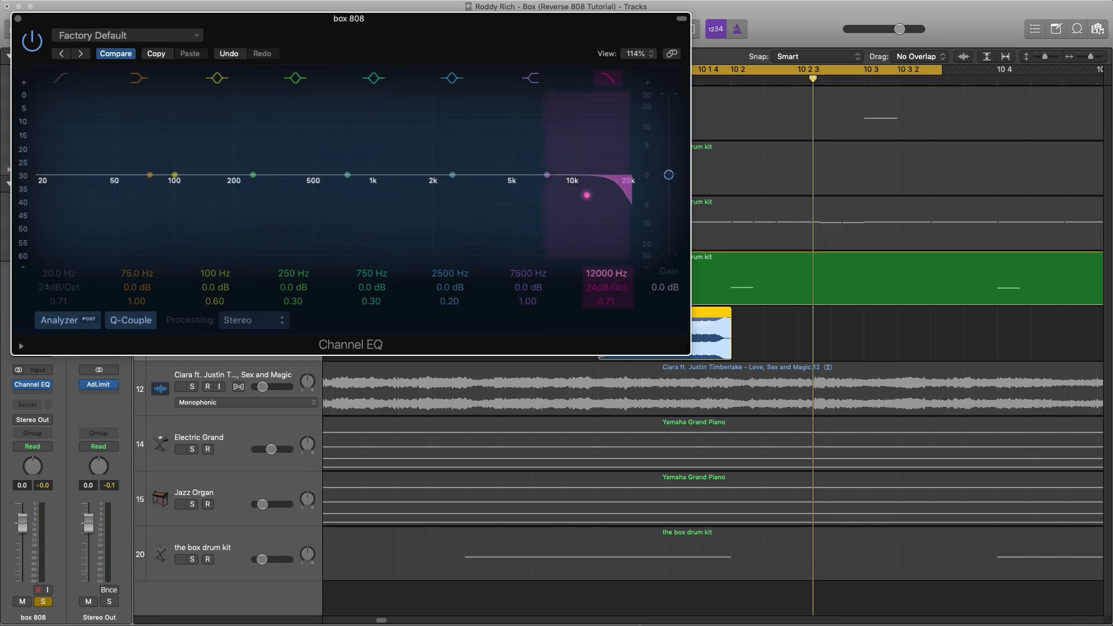
drag(607, 178, 241, 197)
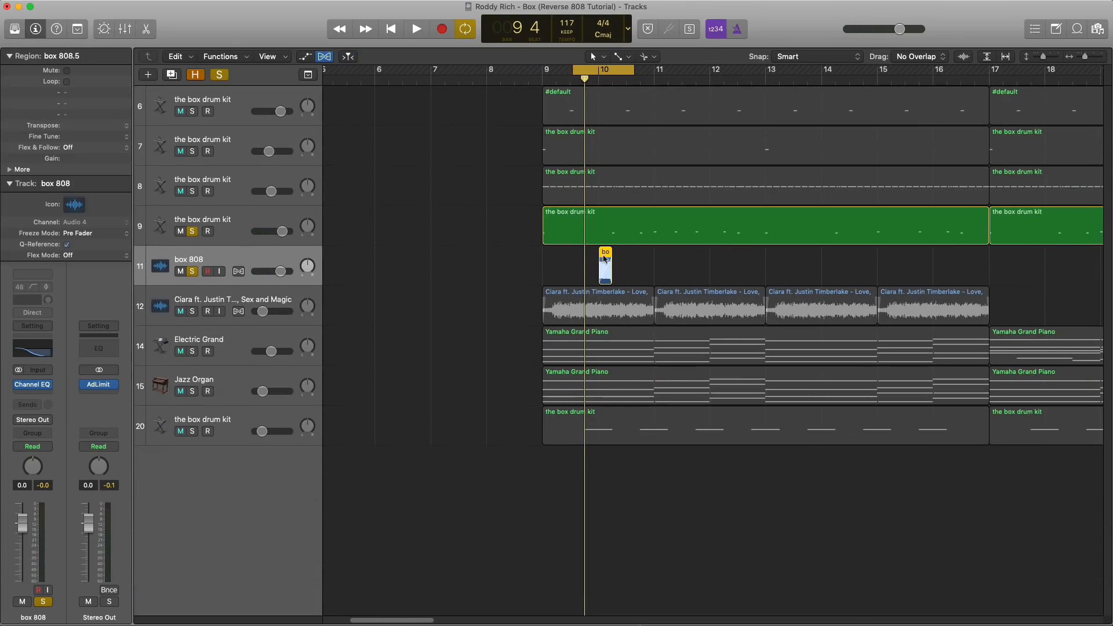
- Option-drag a copy of the reversed 808 region to bar 14 and play both regions
drag(604, 266, 827, 266)
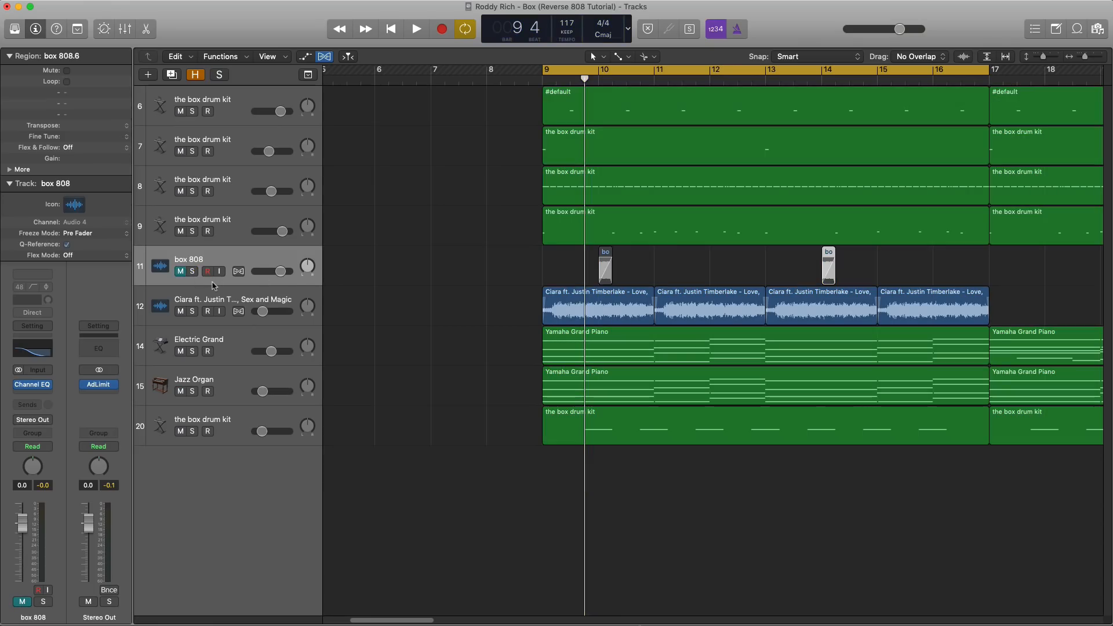
click(415, 29)
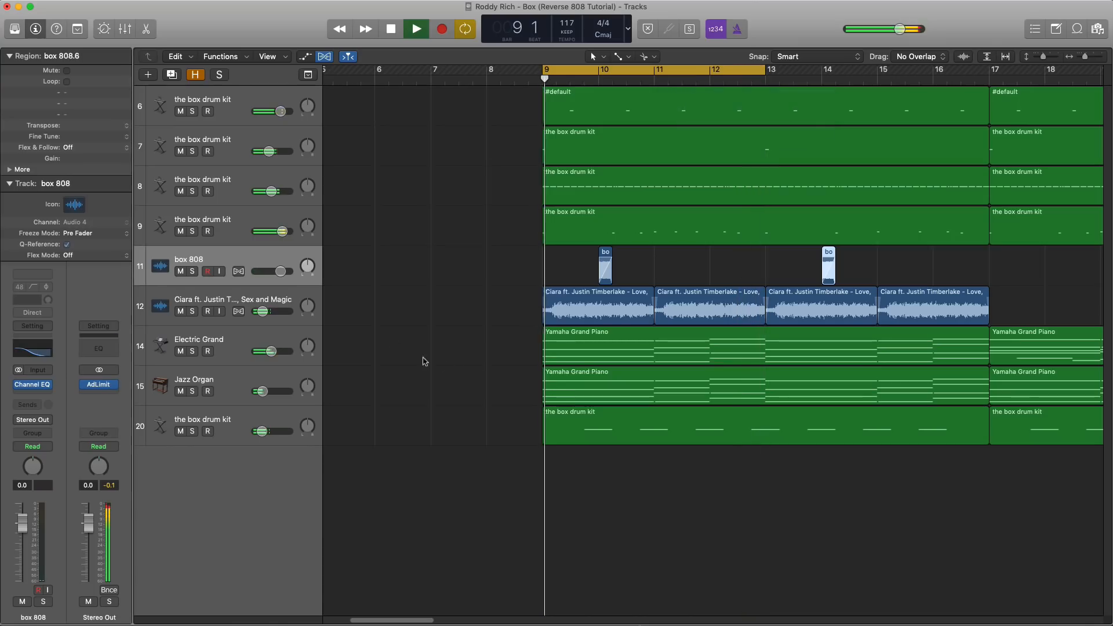
click(181, 272)
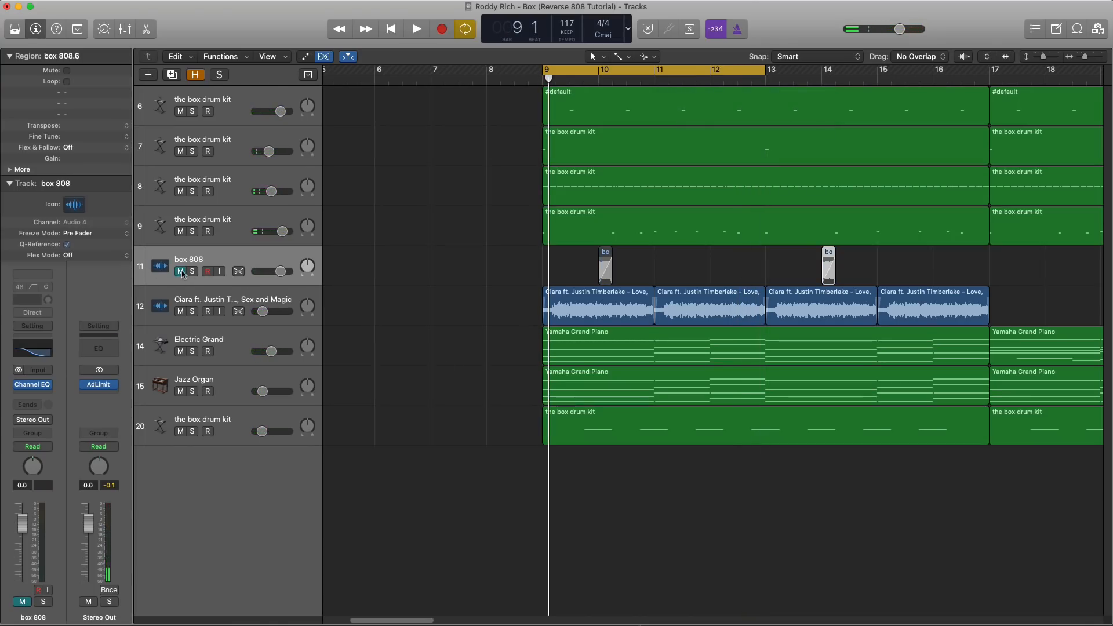
click(415, 29)
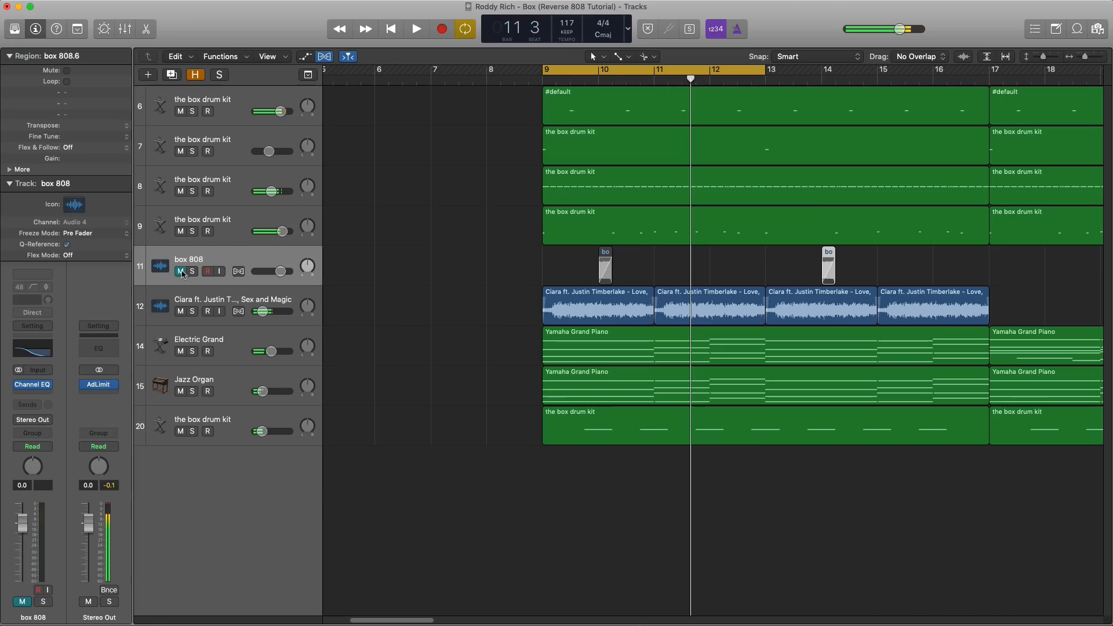
click(415, 29)
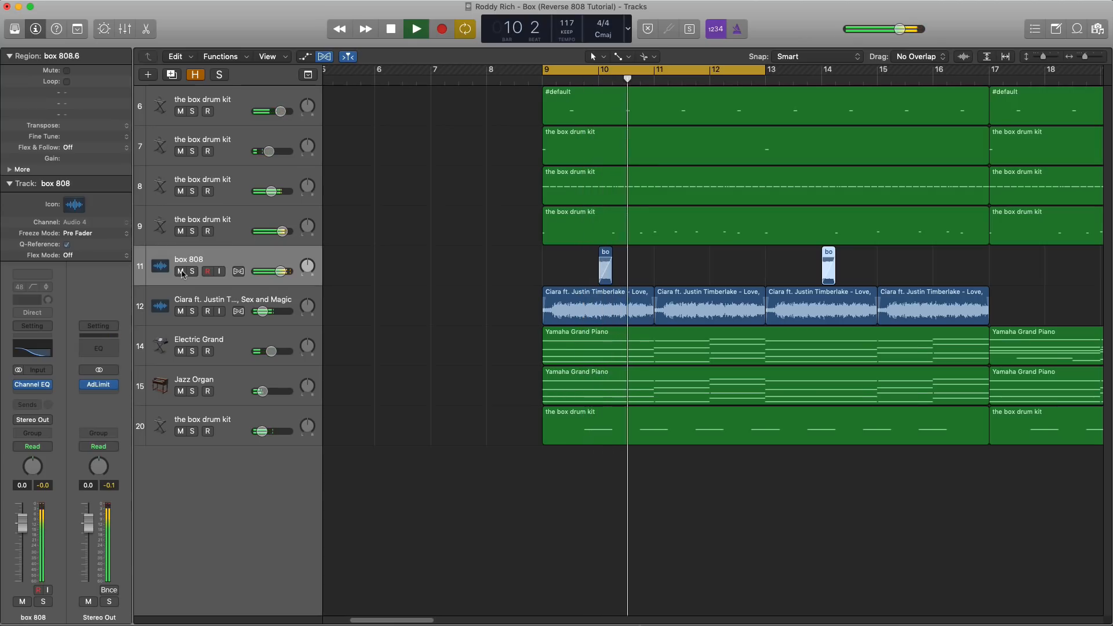
click(416, 29)
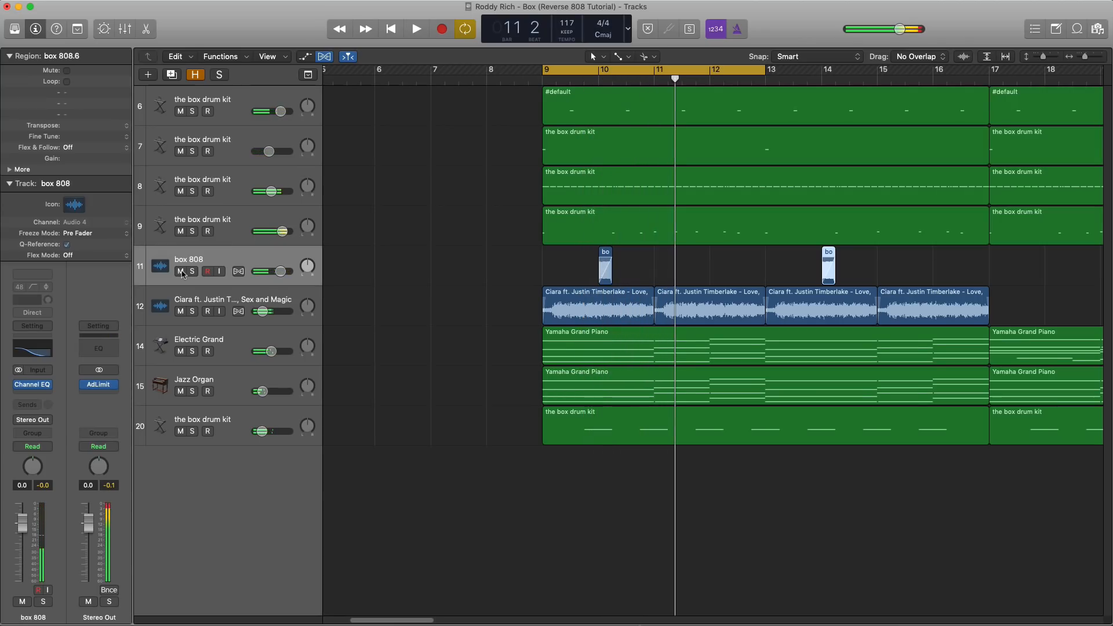